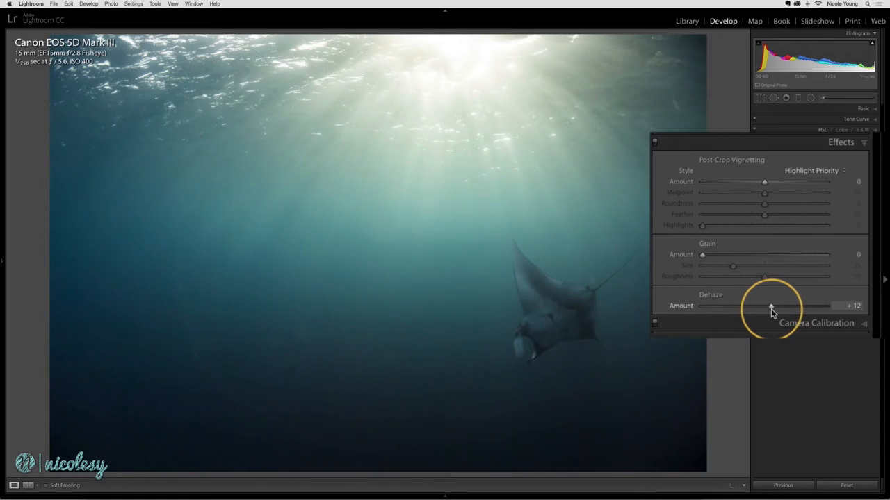
Raise the manta ray photo's Dehaze to about +85 to darken the water, then settle near +26
drag(770, 305, 781, 306)
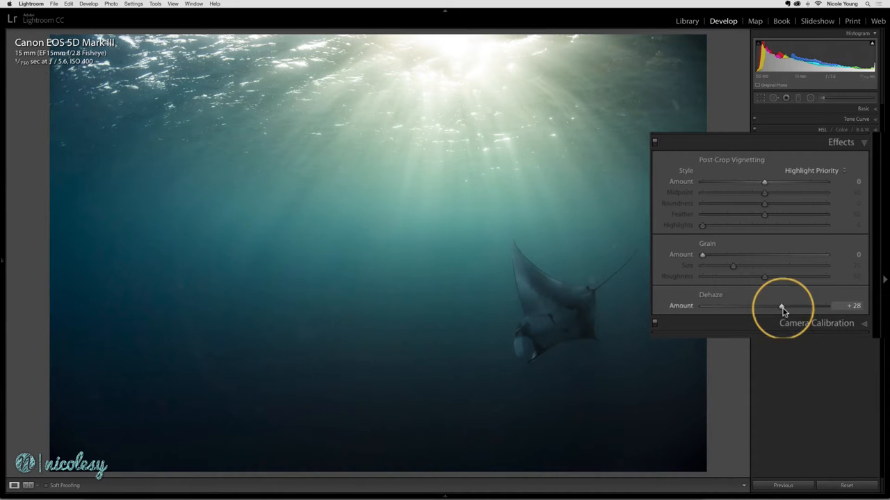
drag(781, 306, 792, 306)
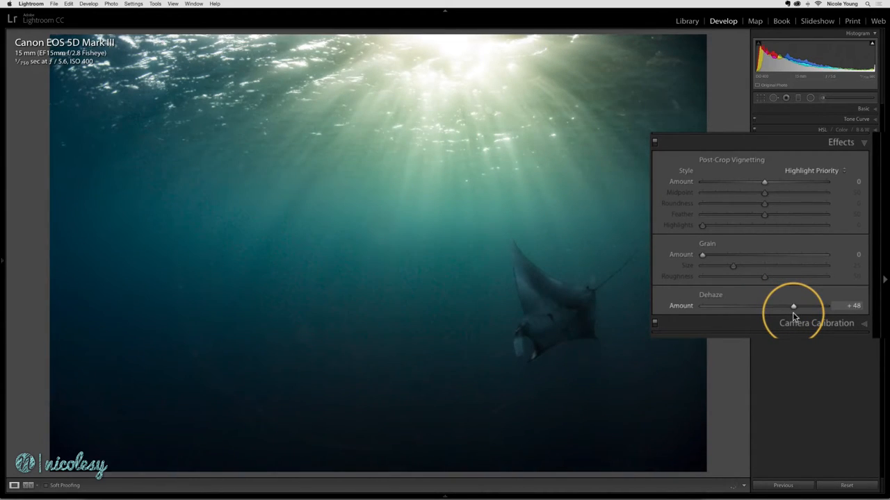
drag(792, 306, 811, 305)
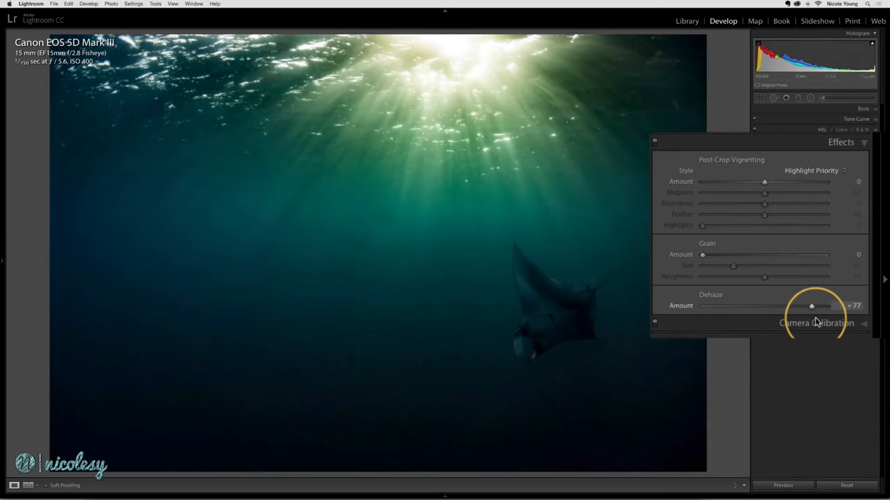
drag(812, 305, 817, 306)
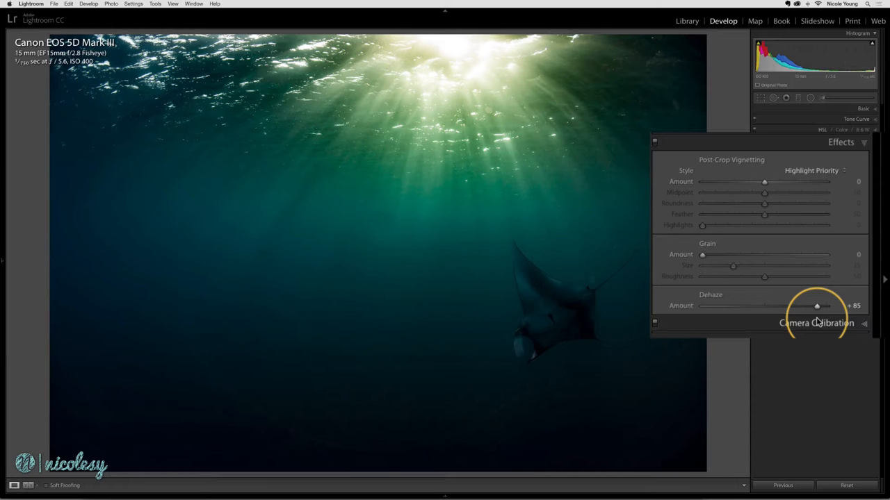
mouse_move(778, 309)
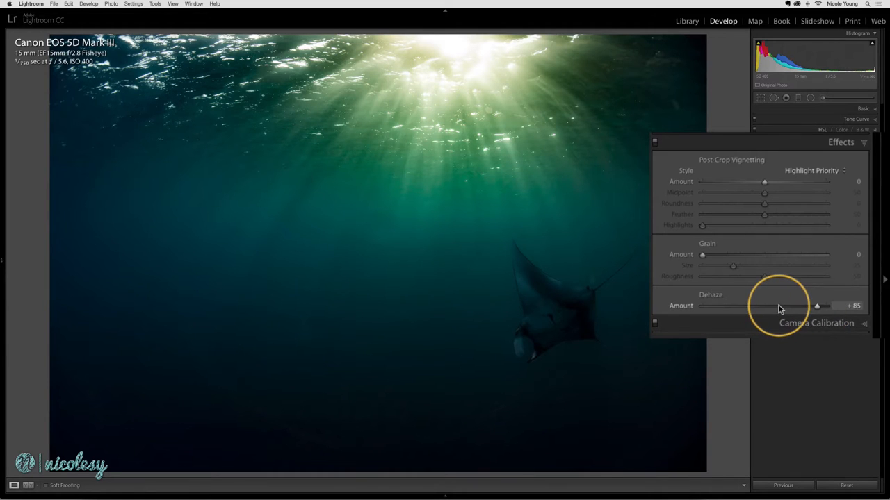
drag(817, 306, 772, 306)
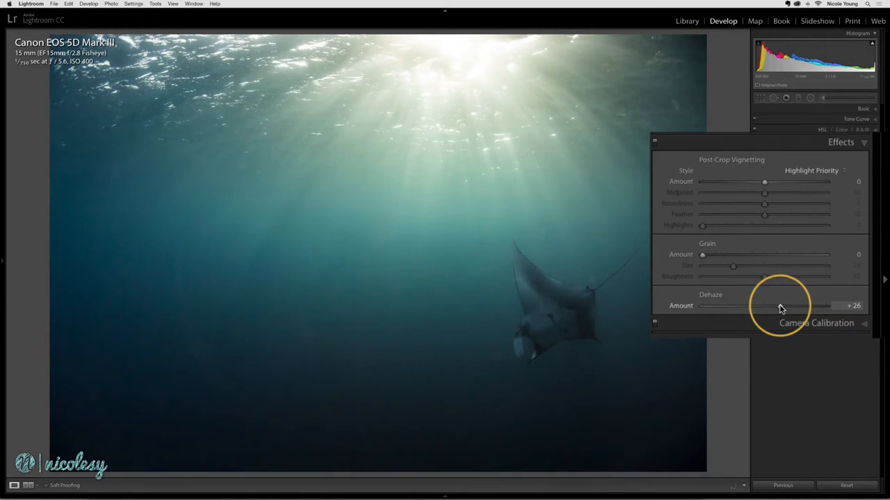
drag(776, 306, 786, 306)
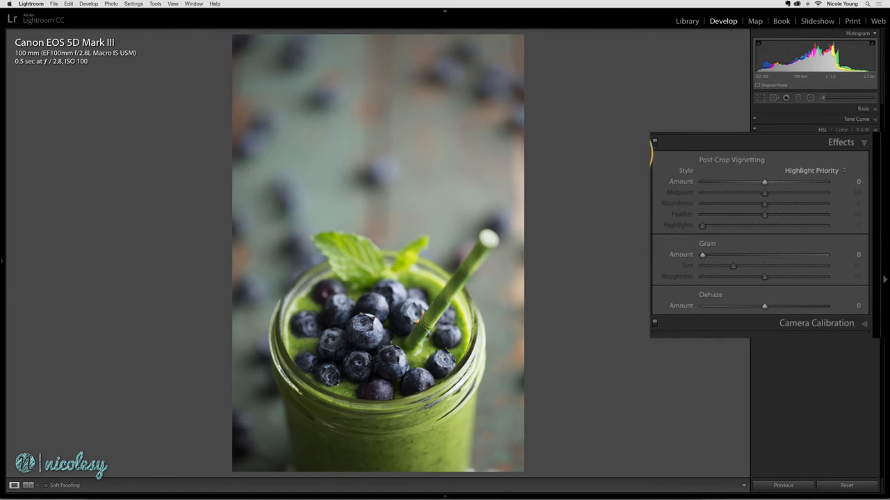
Fade the smoothie photo with negative Dehaze, testing -50 and -100 before a mild value near -20
drag(764, 305, 754, 305)
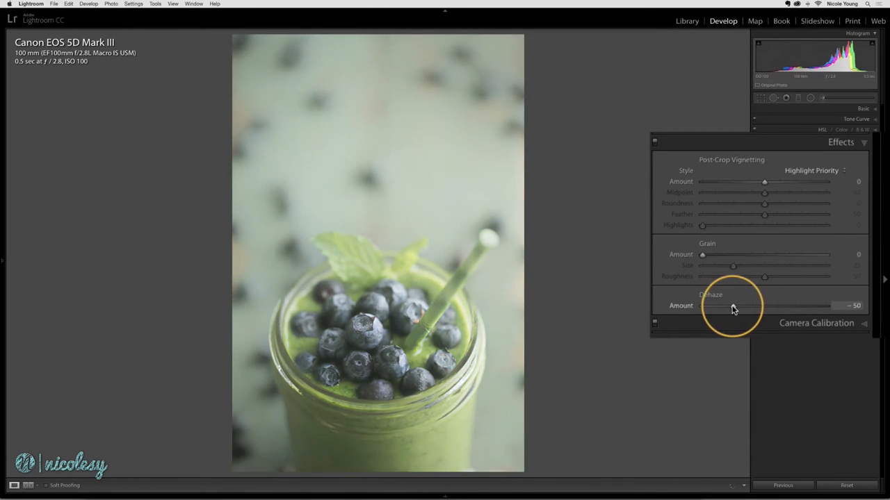
drag(730, 305, 702, 306)
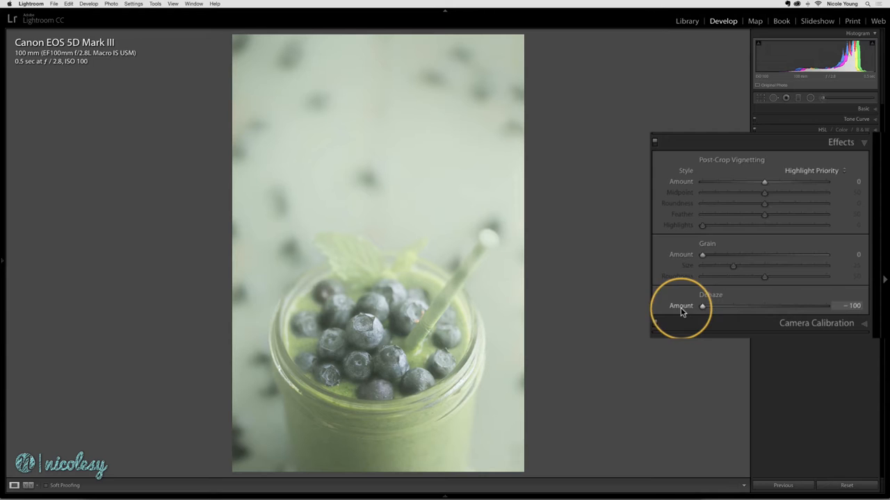
drag(702, 306, 748, 306)
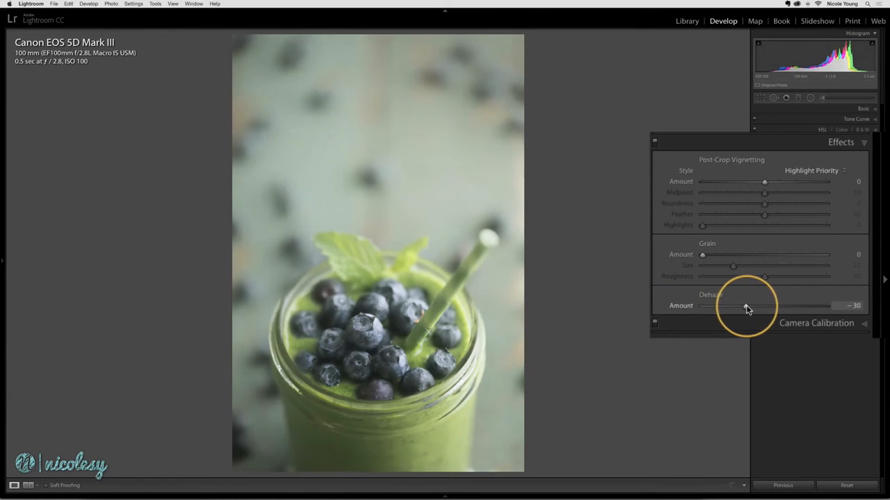
drag(745, 306, 761, 305)
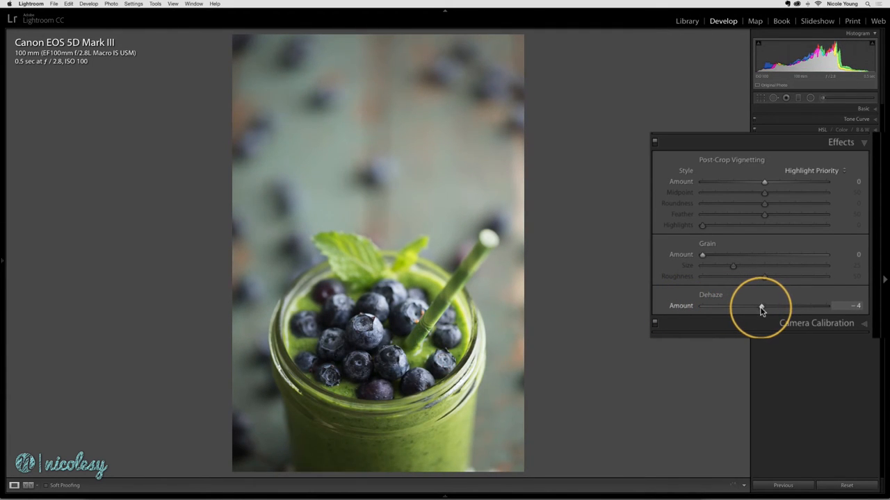
drag(762, 306, 751, 306)
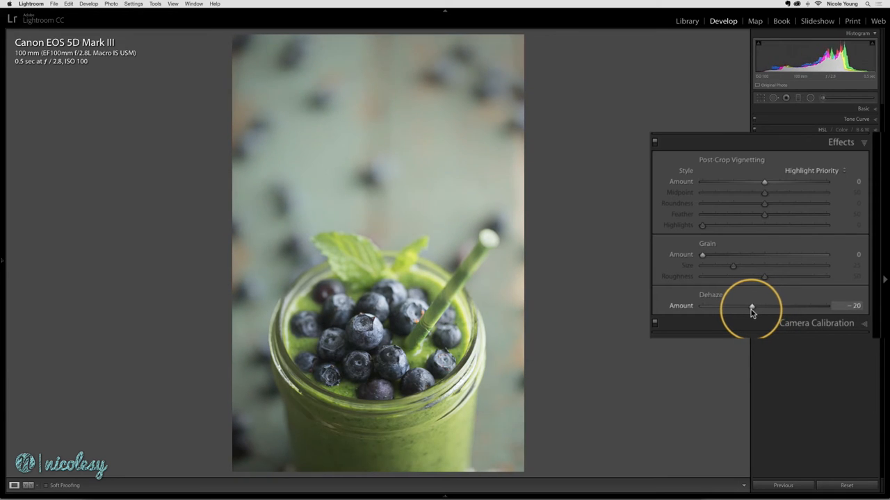
drag(749, 306, 751, 306)
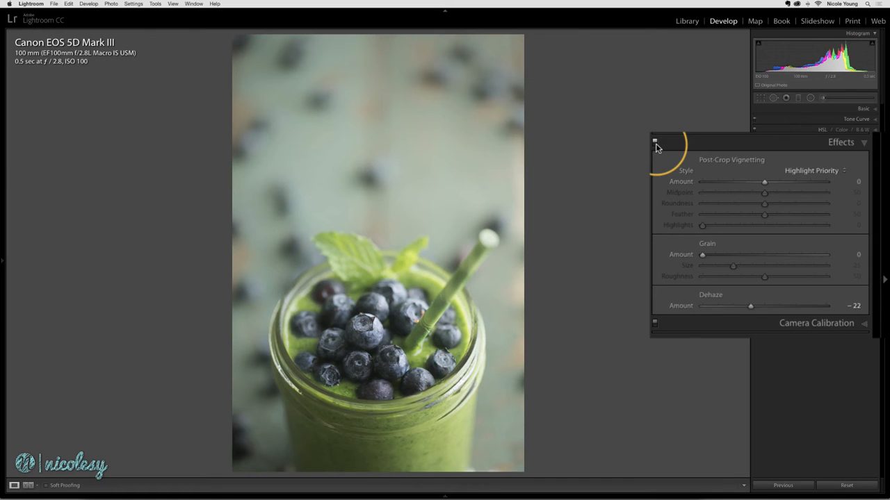
Compare a strongly positive Dehaze of about +87, then drop it back to a small positive amount
drag(751, 306, 761, 306)
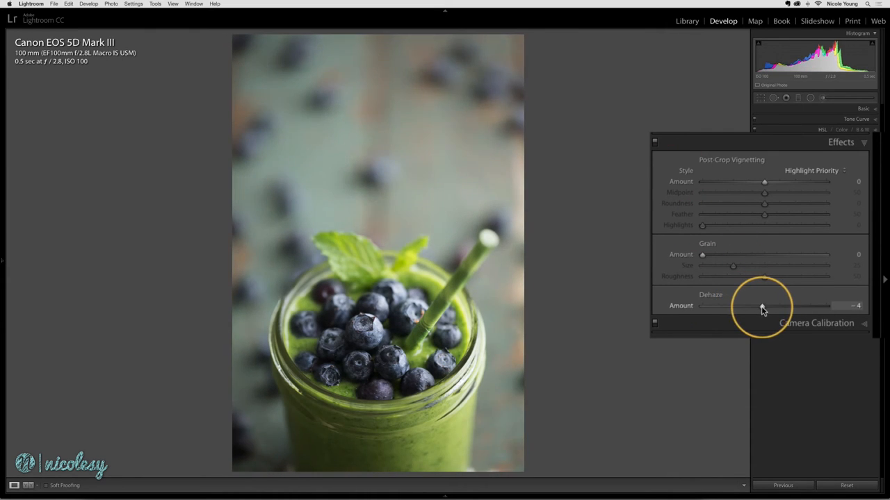
drag(762, 306, 815, 306)
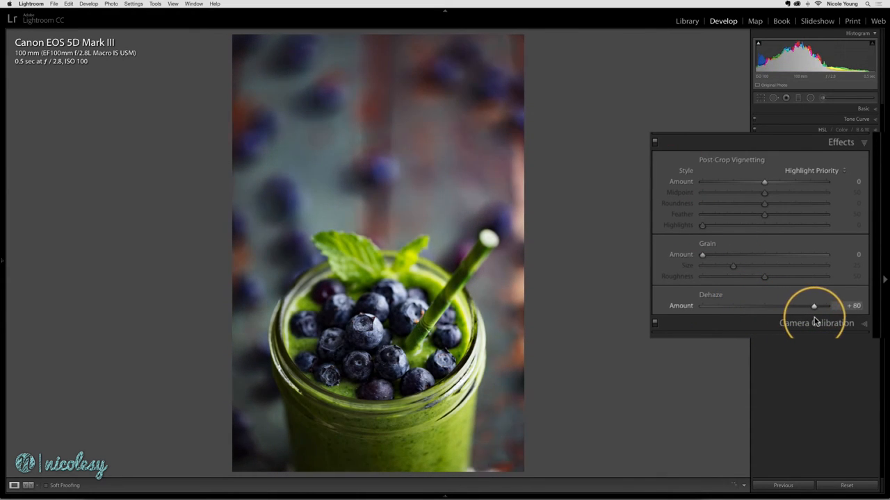
drag(815, 306, 817, 306)
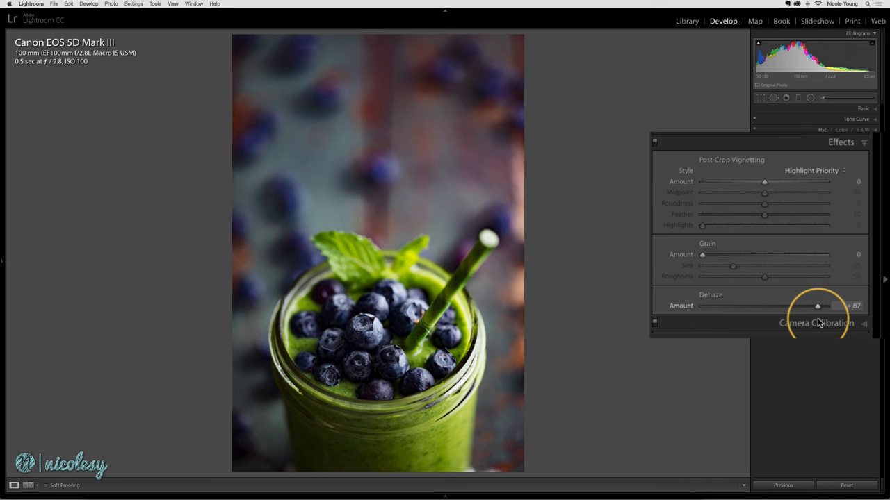
drag(818, 306, 770, 305)
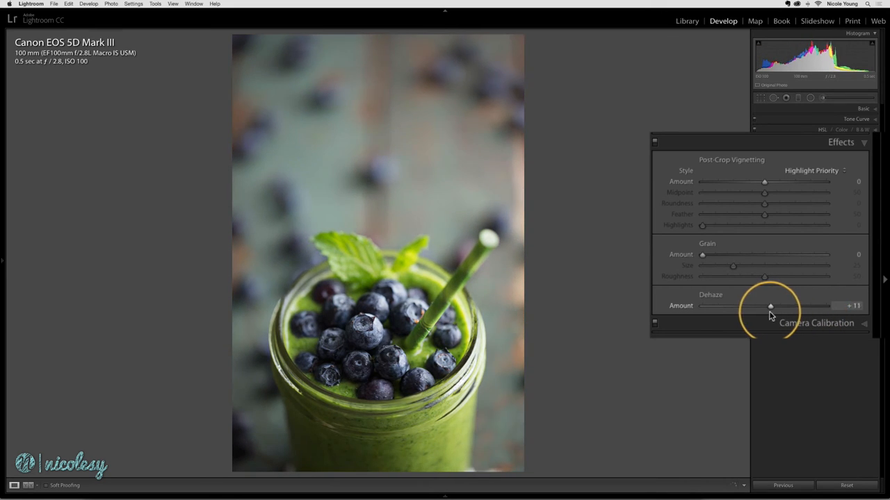
Push Dehaze strongly negative to about -78, then settle on a faded matte value near -27
drag(770, 306, 730, 306)
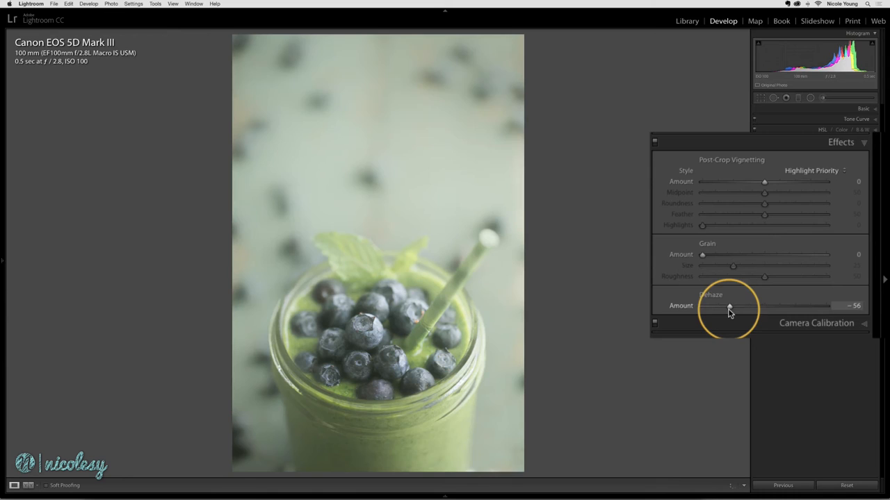
drag(728, 307, 716, 307)
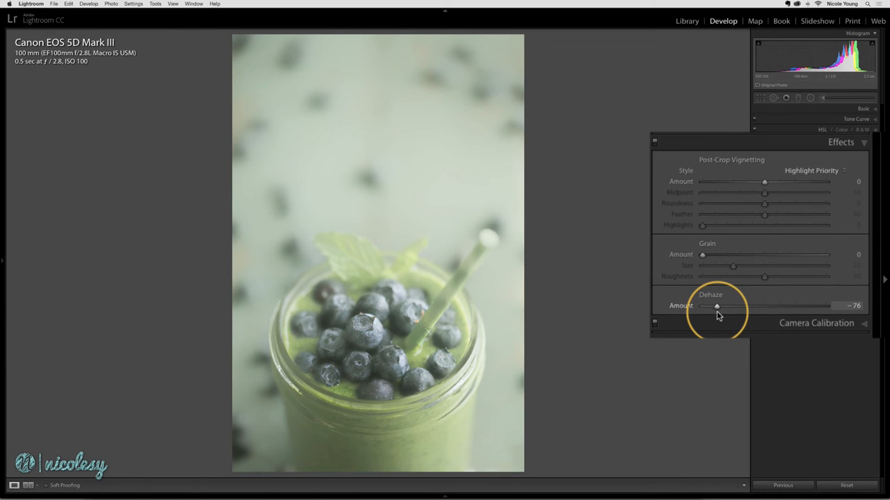
drag(717, 306, 747, 306)
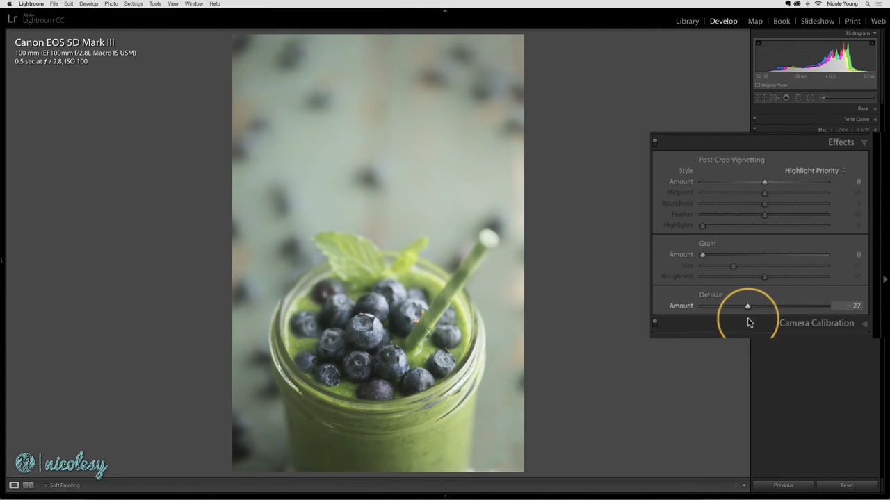
drag(748, 306, 751, 306)
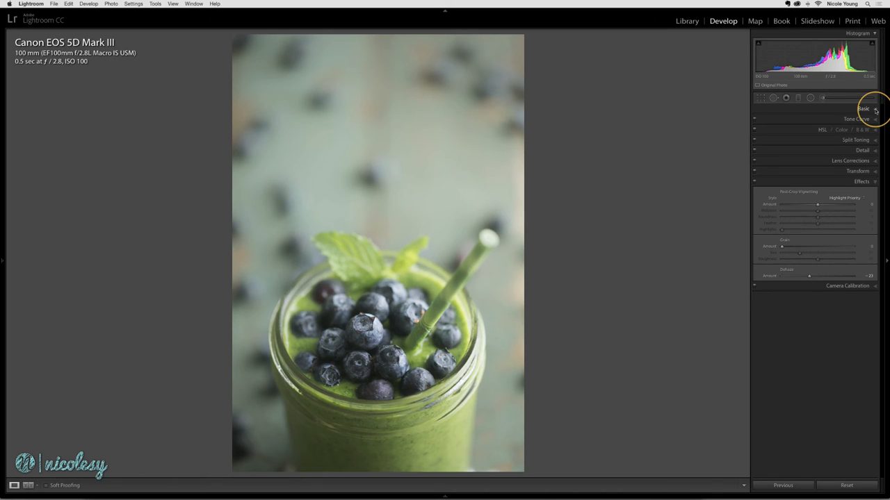
In the Basic panel, shift the white balance Tint toward magenta to counter the green cast
click(864, 108)
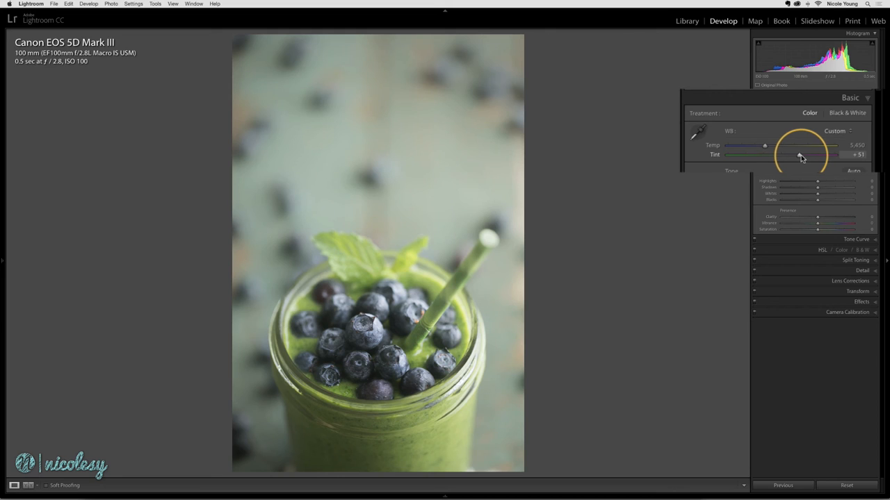
drag(799, 154, 803, 154)
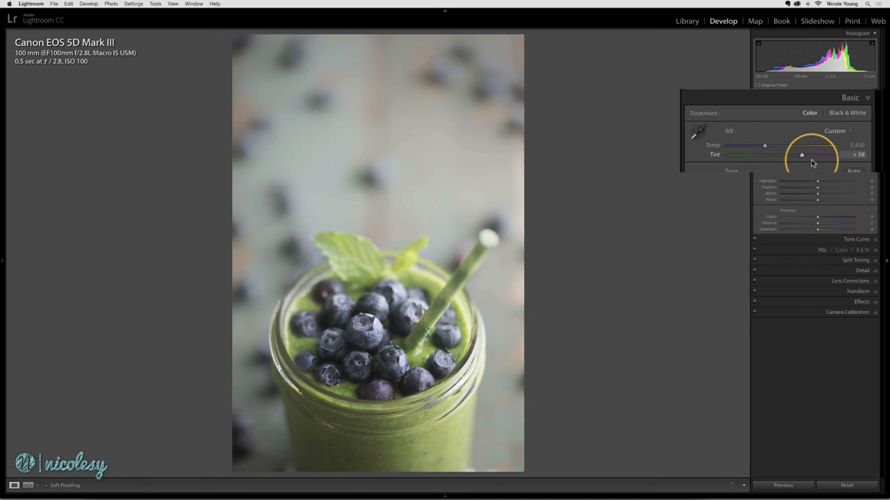